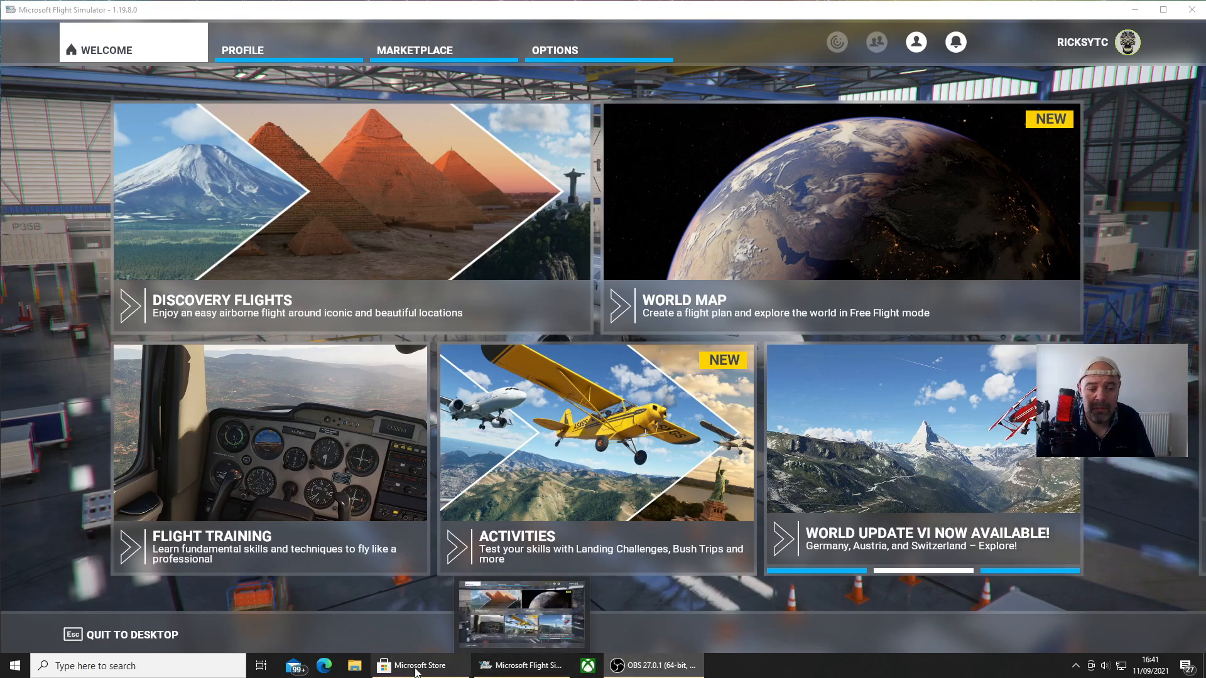
Switch to Microsoft Store to view the installed Xbox app's product page.
{"action": "left_click", "coordinate": [417, 665]}
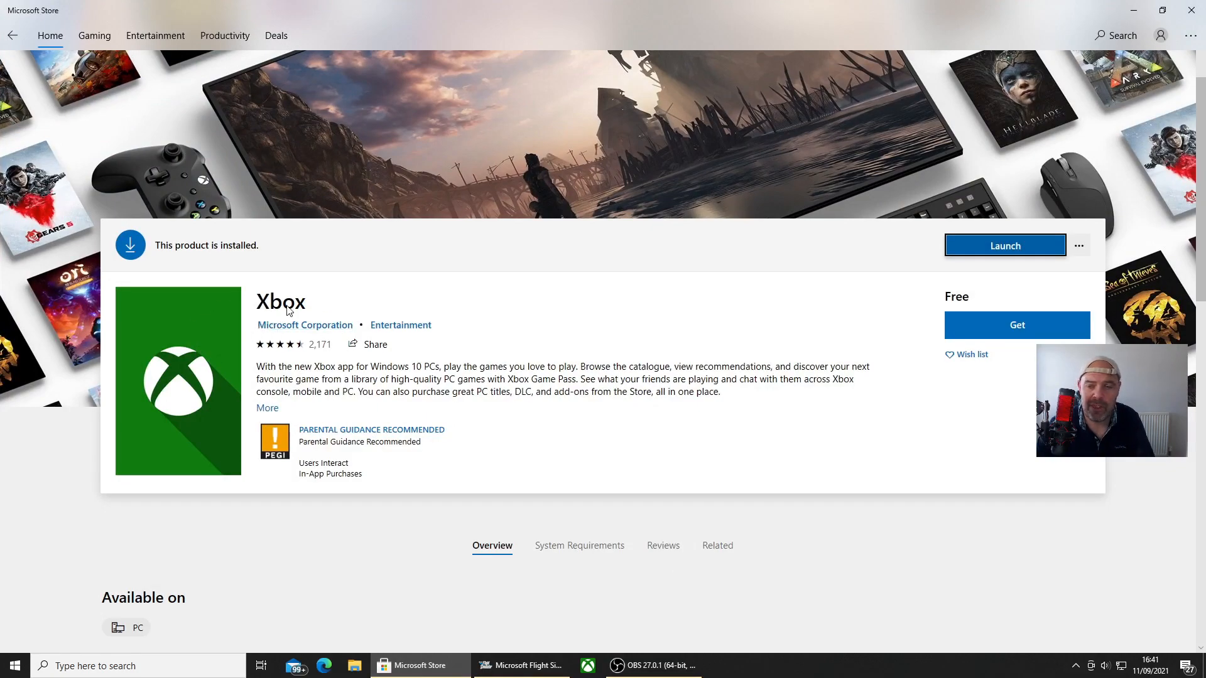
{"action": "mouse_move", "coordinate": [214, 361]}
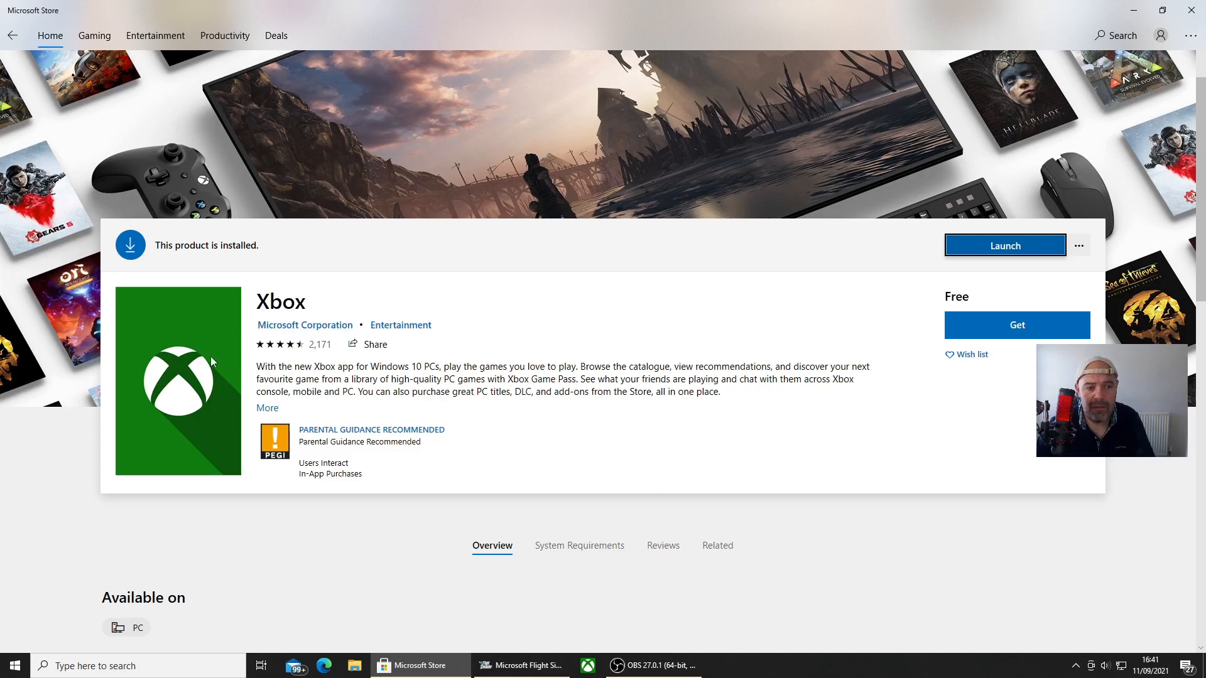
{"action": "mouse_move", "coordinate": [1099, 259]}
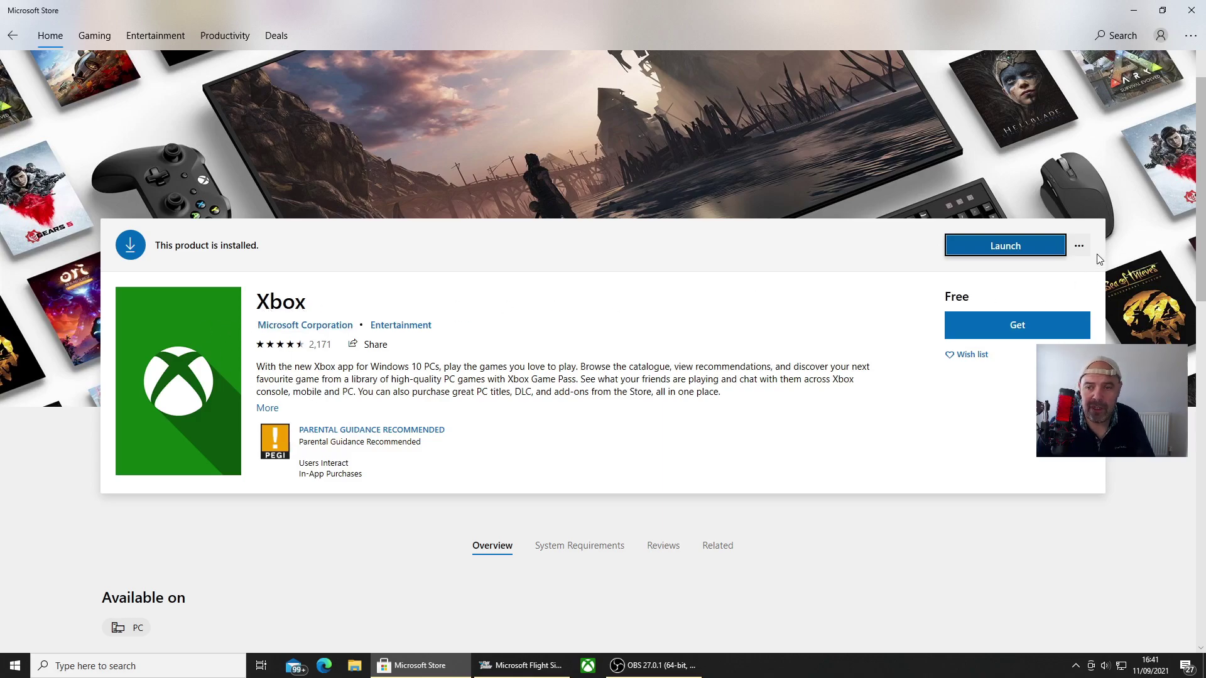
{"action": "left_click", "coordinate": [1005, 245]}
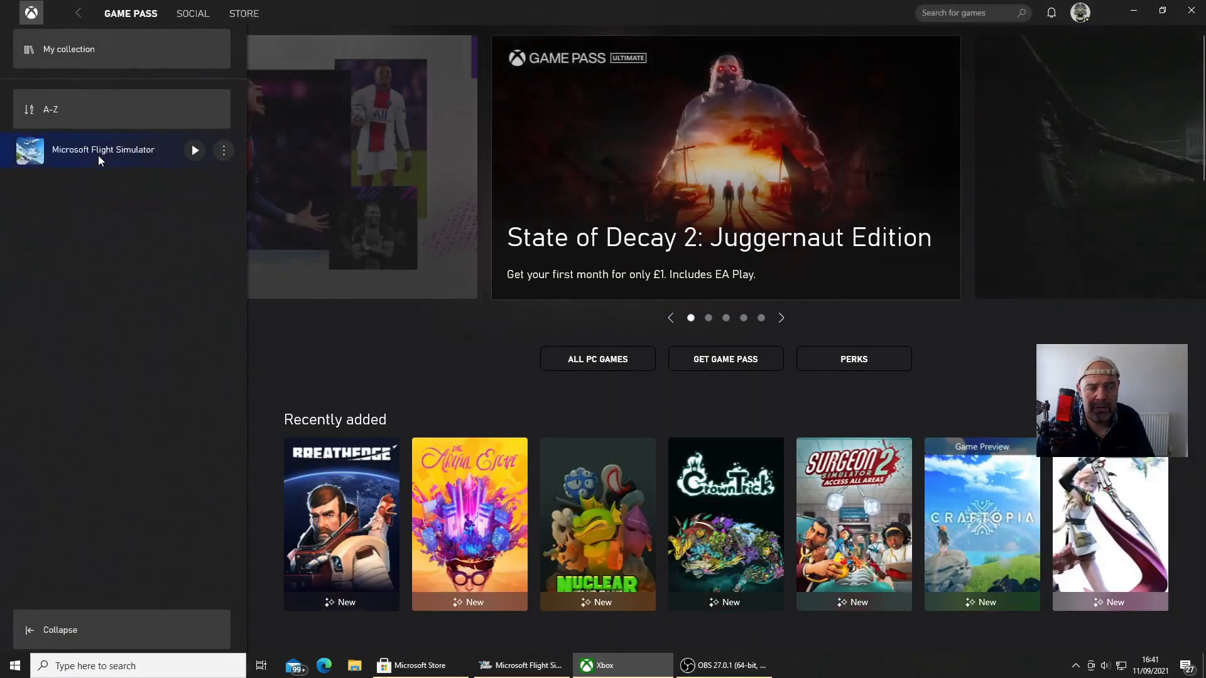
{"action": "mouse_move", "coordinate": [100, 162]}
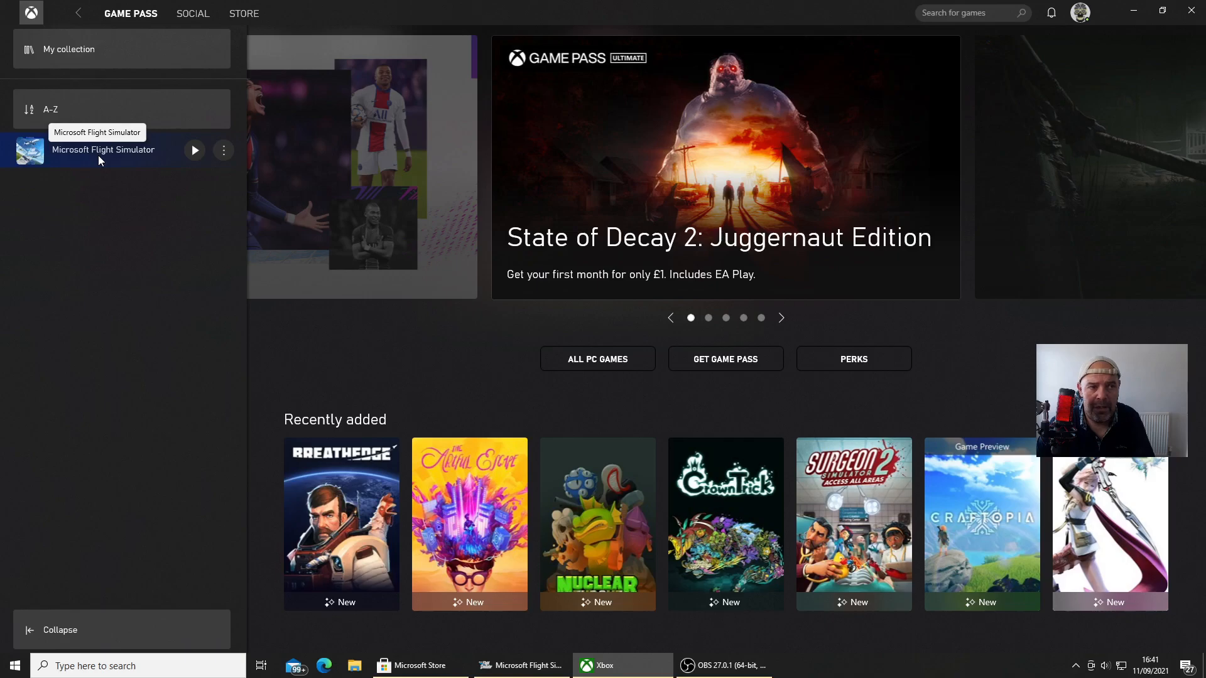
{"action": "mouse_move", "coordinate": [1194, 11]}
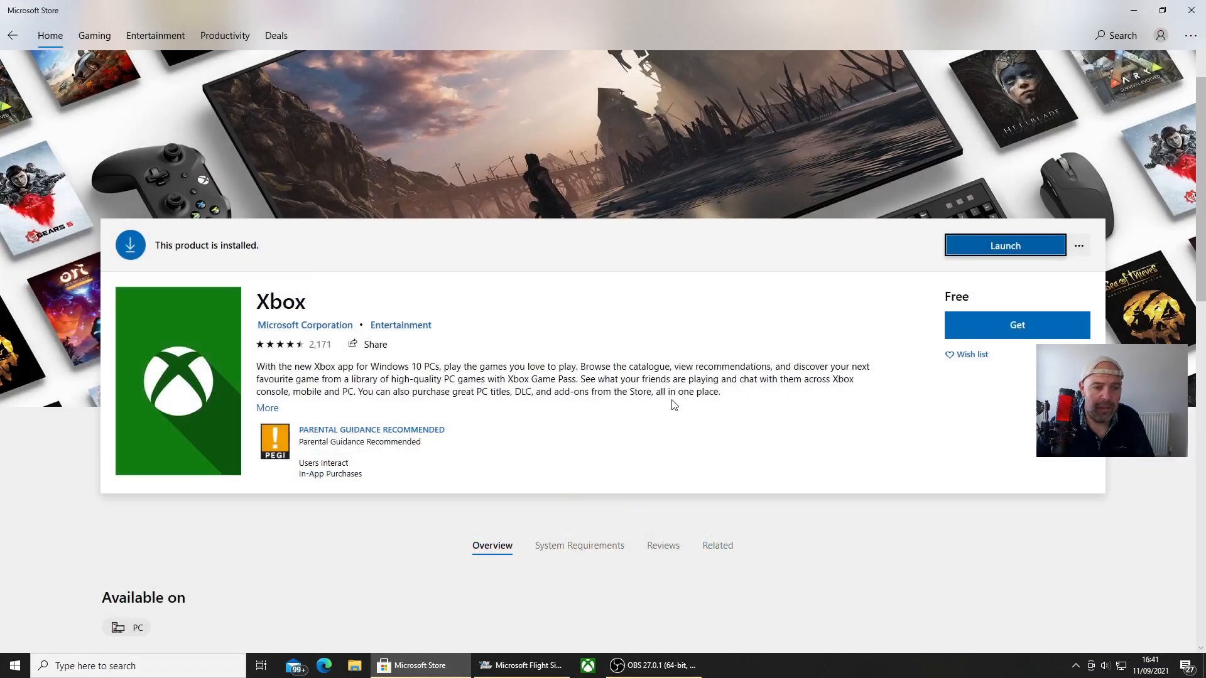
Restart Microsoft Store from the Start menu and run Get updates under Downloads and updates.
{"action": "left_click", "coordinate": [524, 665]}
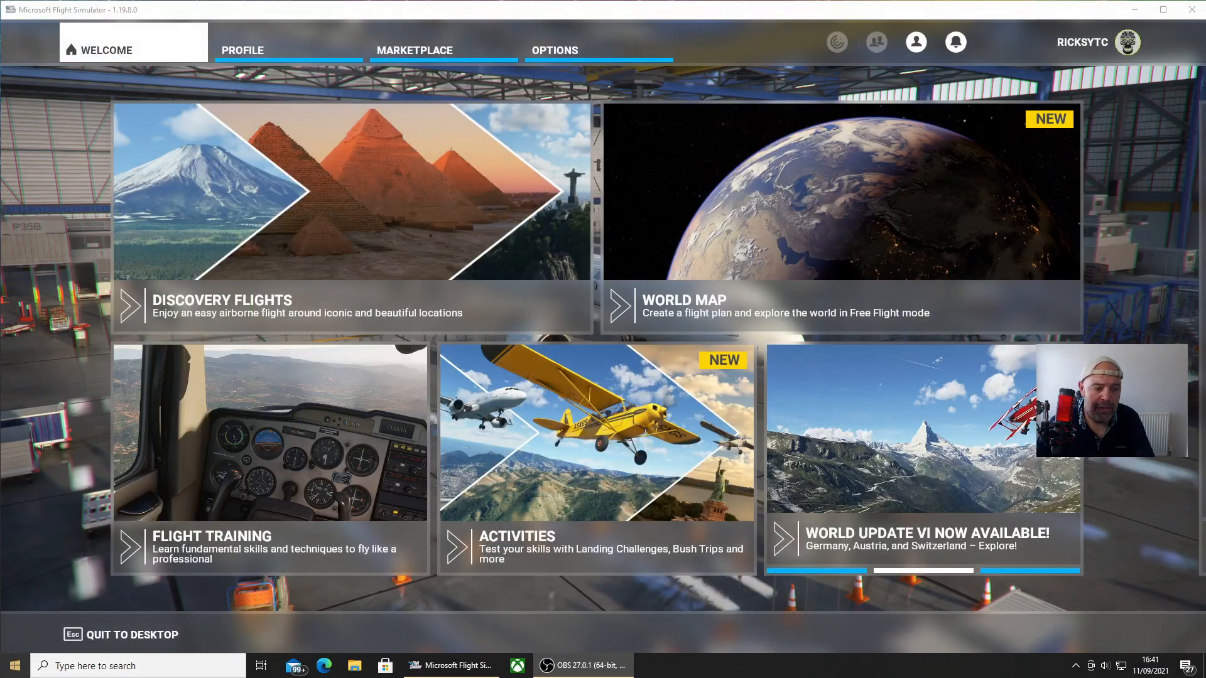
{"action": "left_click", "coordinate": [16, 665]}
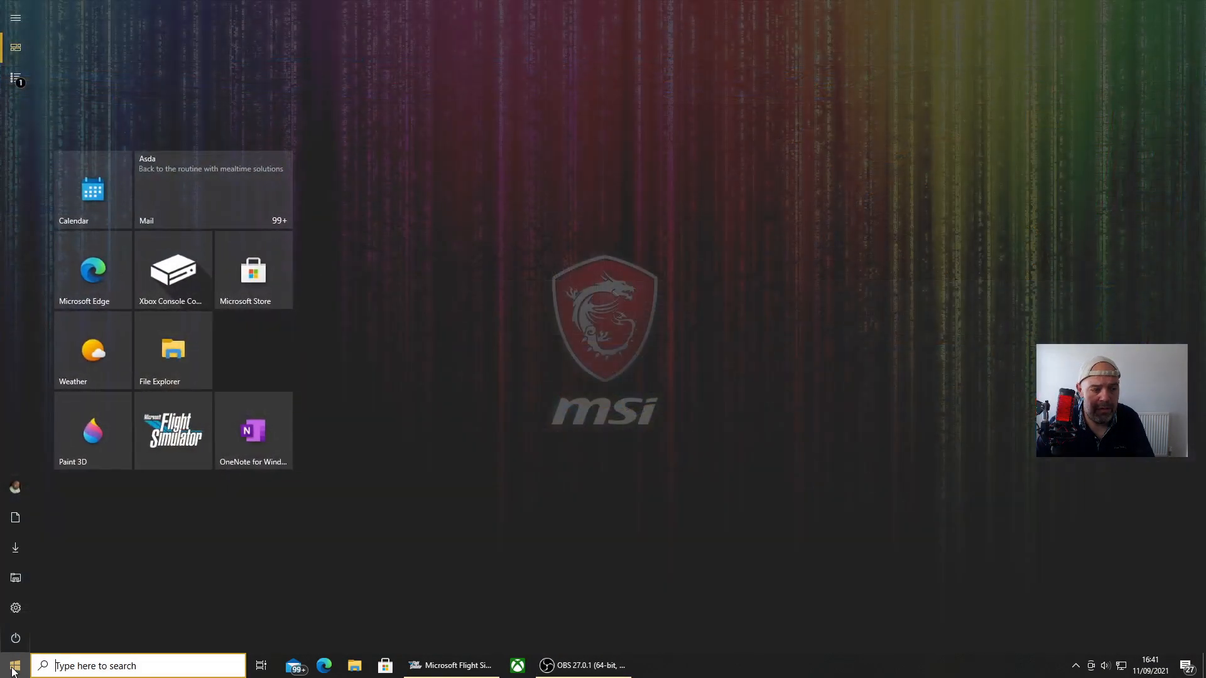
{"action": "left_click", "coordinate": [253, 269]}
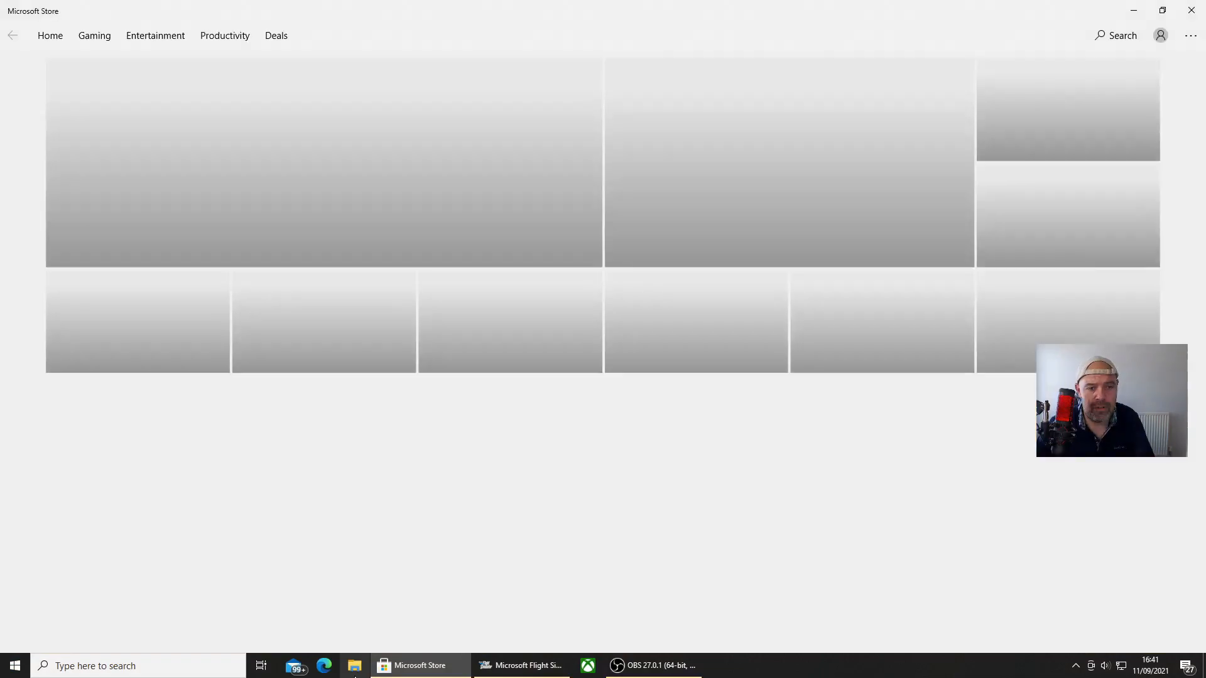
{"action": "left_click", "coordinate": [1191, 36]}
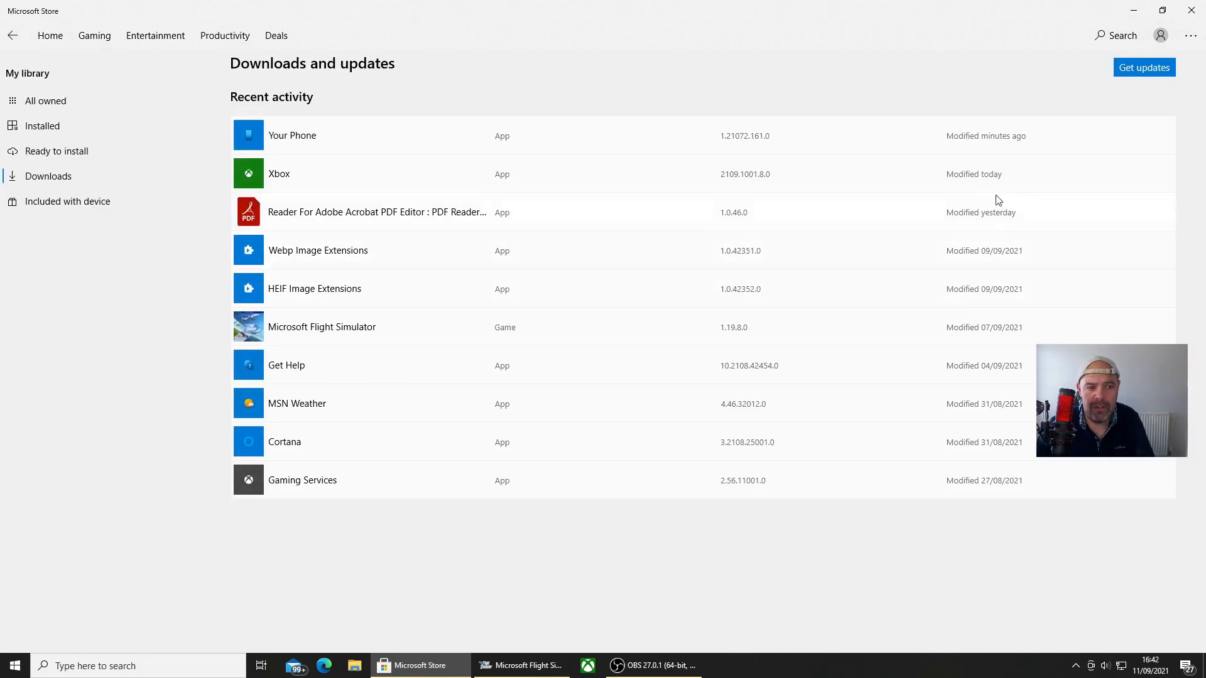
{"action": "mouse_move", "coordinate": [456, 348]}
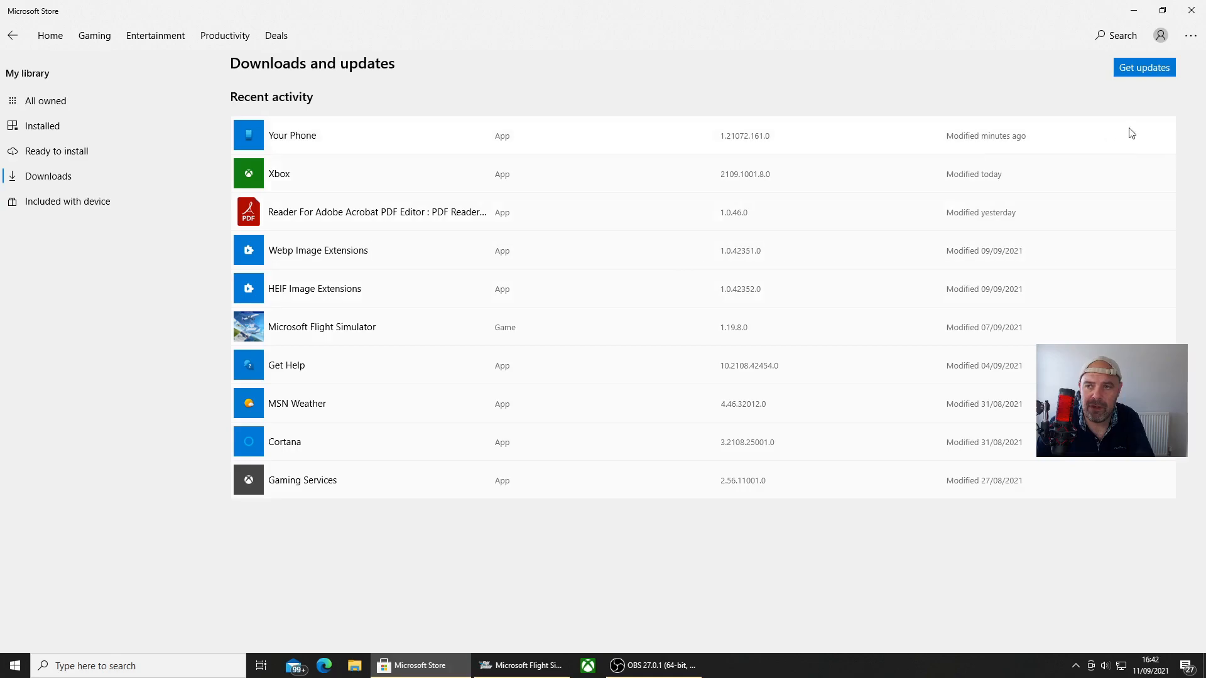
{"action": "left_click", "coordinate": [1144, 67]}
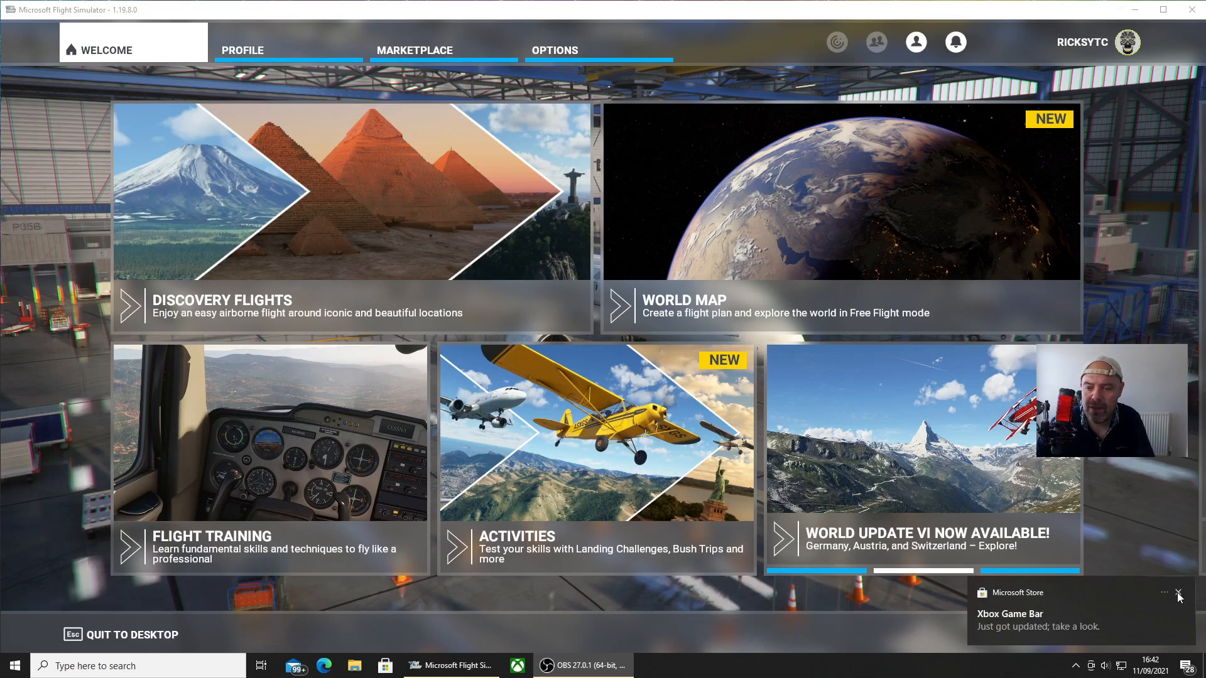
Close the Microsoft Store toast reporting the Xbox Game Bar update.
{"action": "left_click", "coordinate": [1178, 593]}
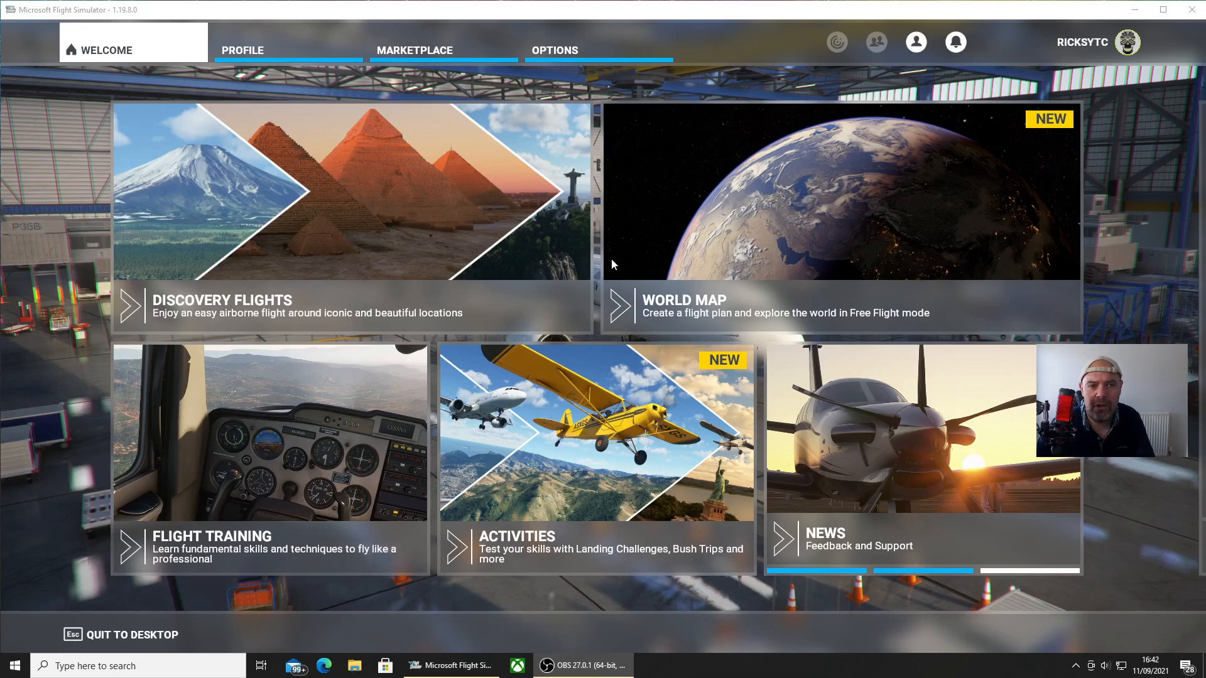
{"action": "mouse_move", "coordinate": [608, 268]}
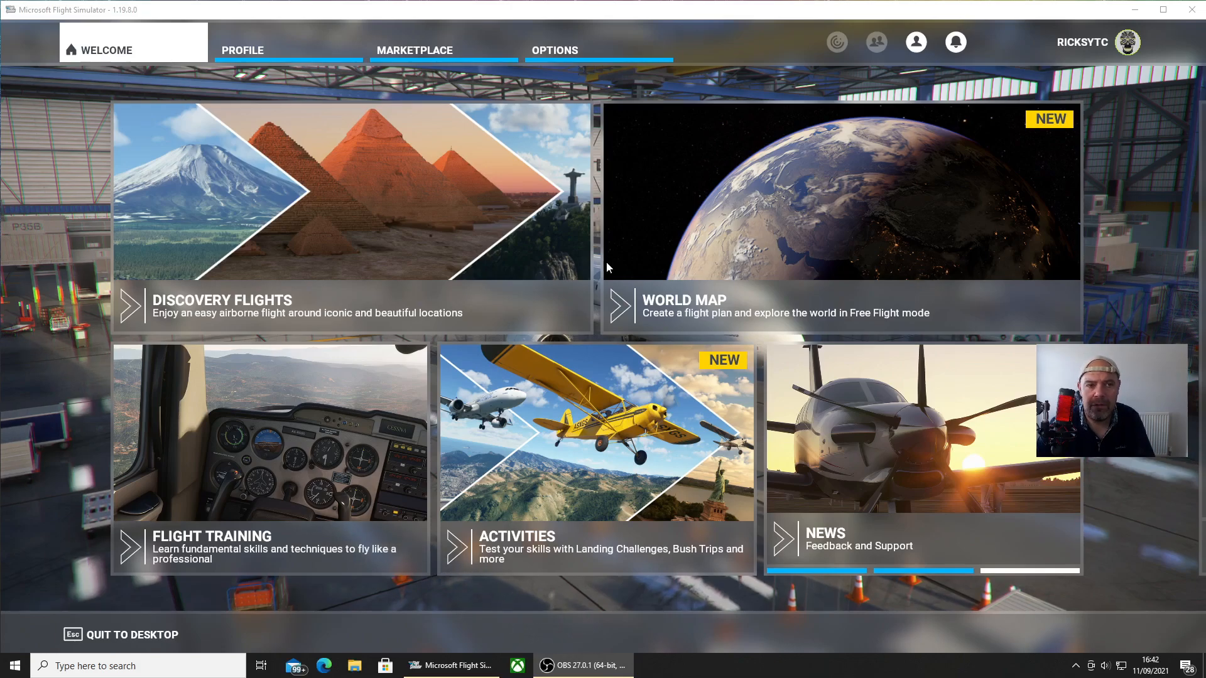
{"action": "mouse_move", "coordinate": [427, 56]}
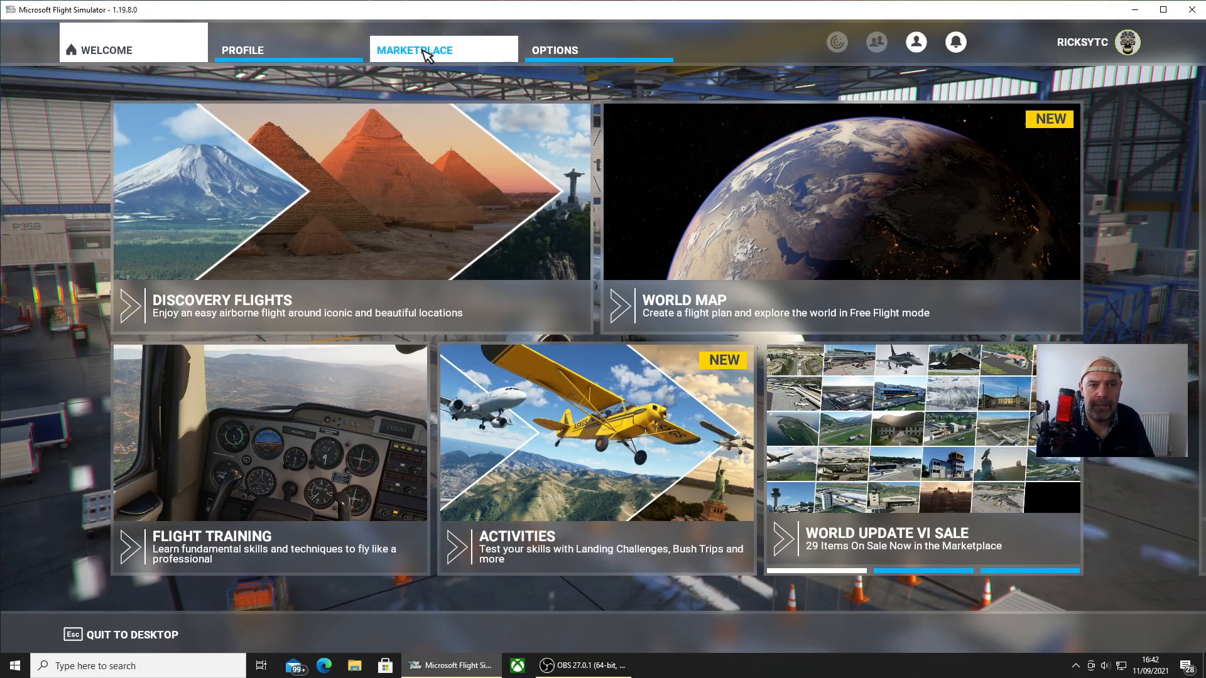
Filter the Marketplace to FREE items to find the World Update VI: Germany, Austria and Switzerland bundle.
{"action": "left_click", "coordinate": [415, 50]}
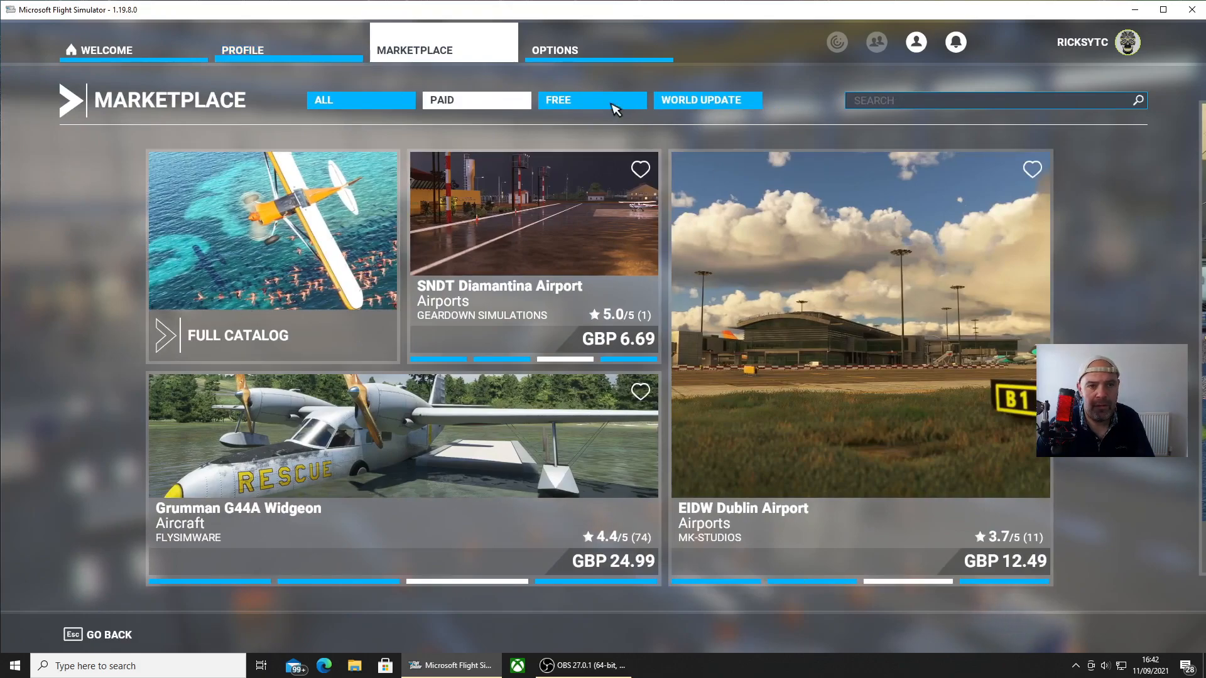
{"action": "left_click", "coordinate": [592, 99]}
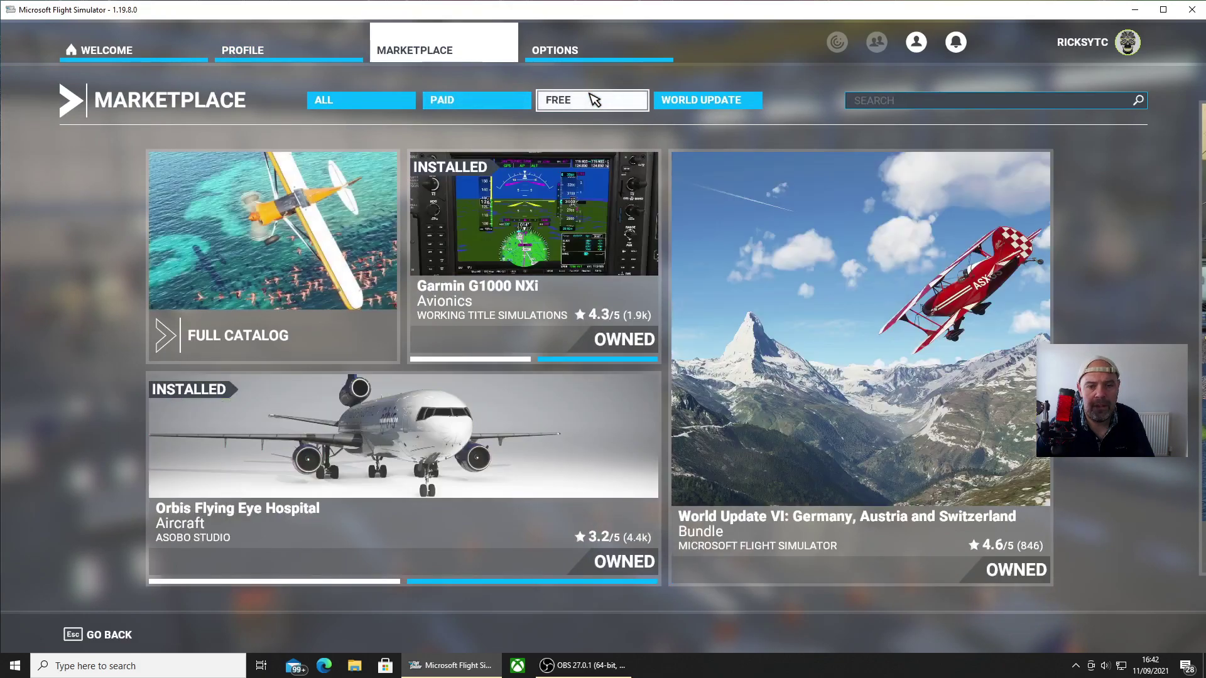
{"action": "left_click", "coordinate": [592, 100]}
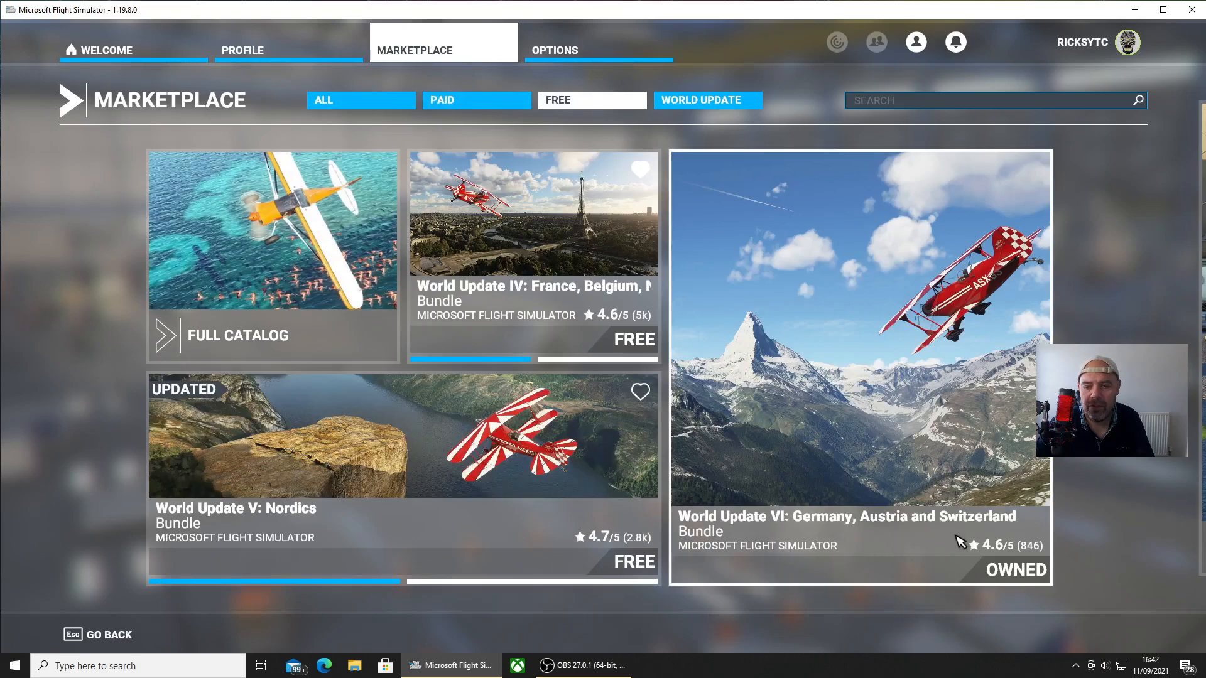
{"action": "mouse_move", "coordinate": [921, 419]}
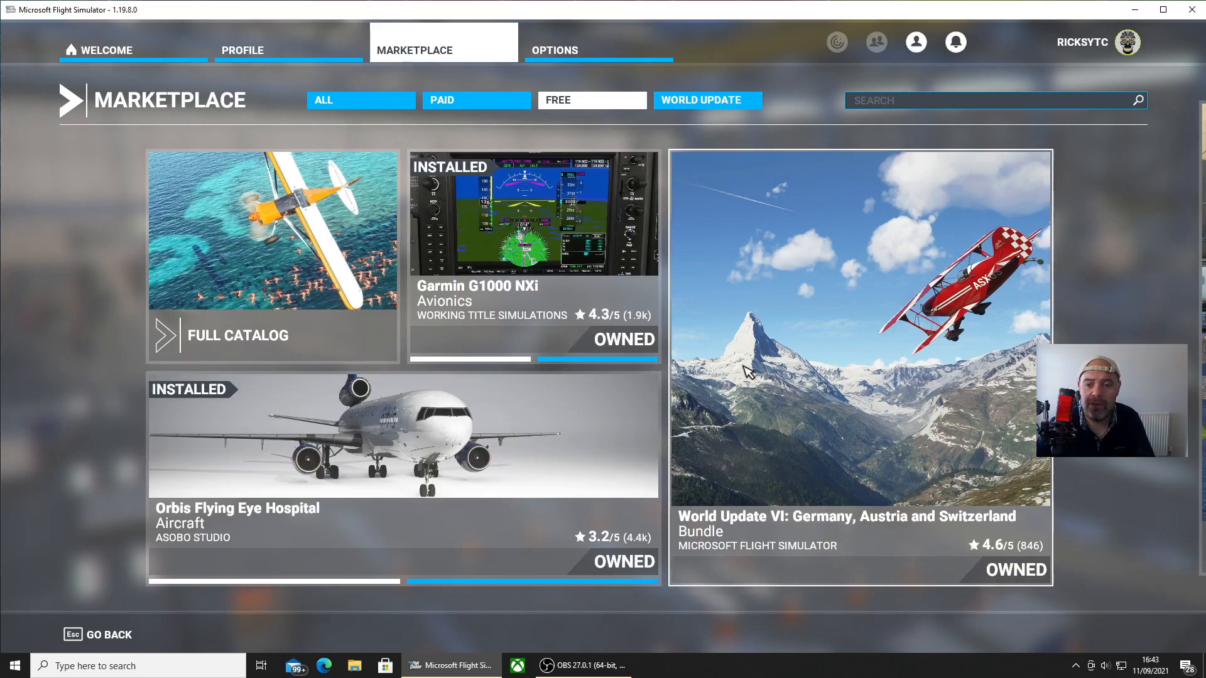
{"action": "mouse_move", "coordinate": [784, 344]}
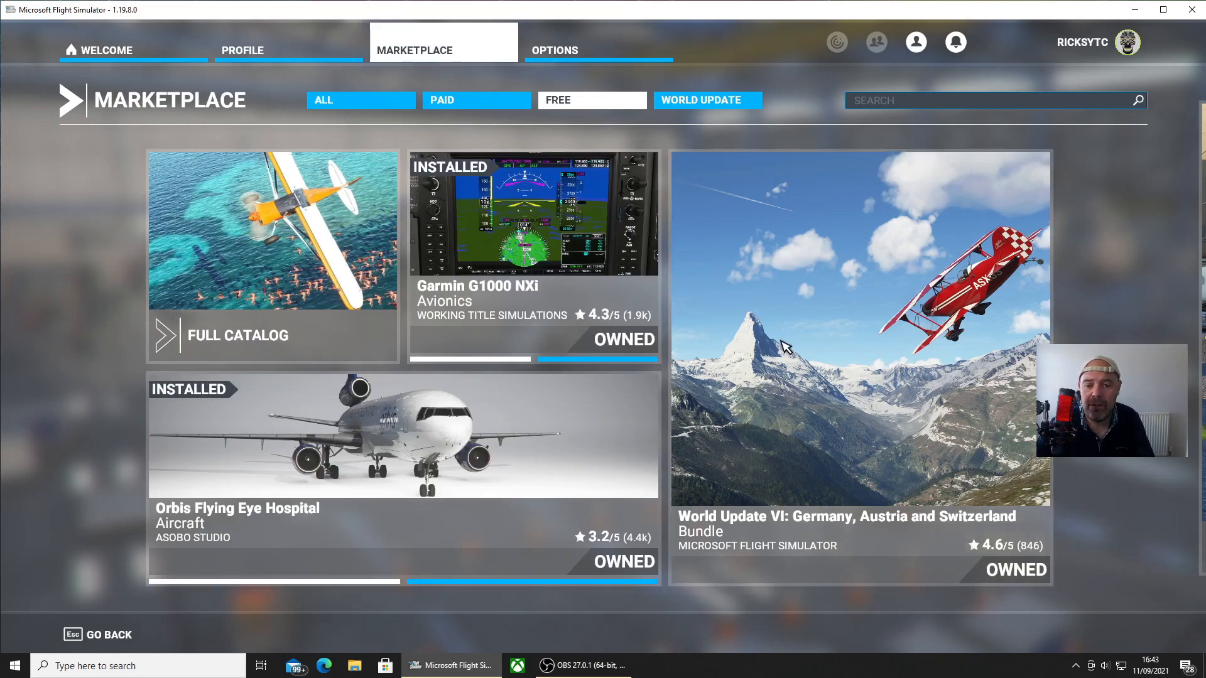
{"action": "mouse_move", "coordinate": [701, 324]}
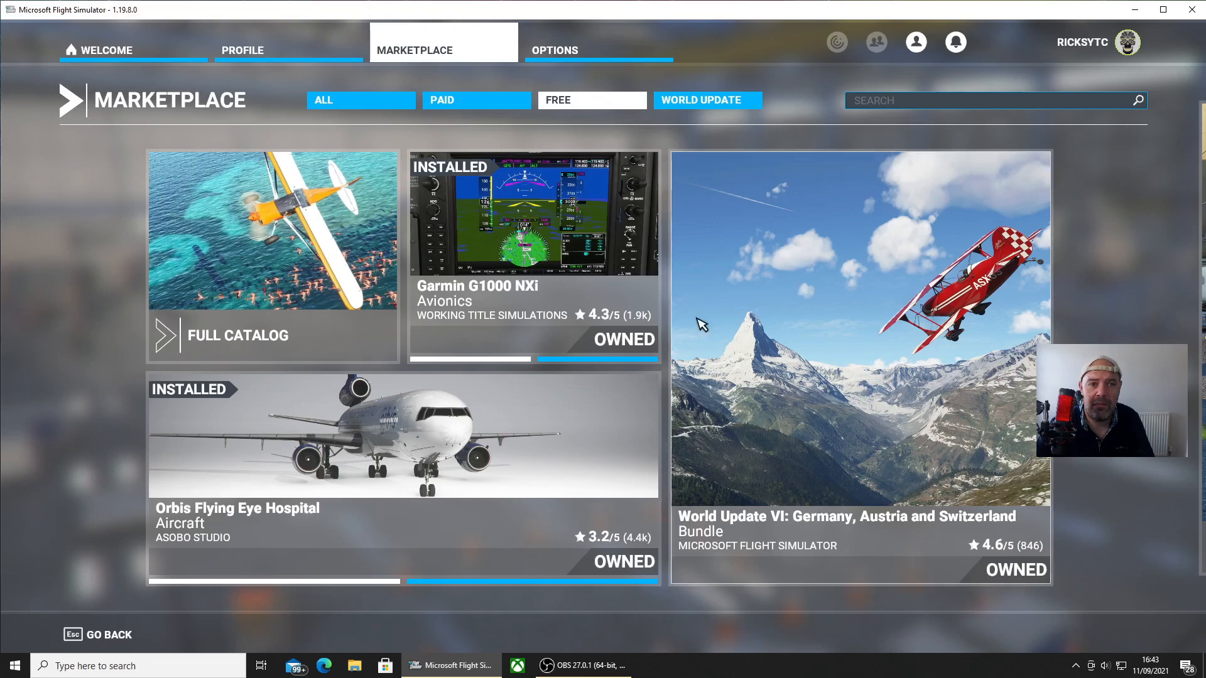
{"action": "mouse_move", "coordinate": [815, 318]}
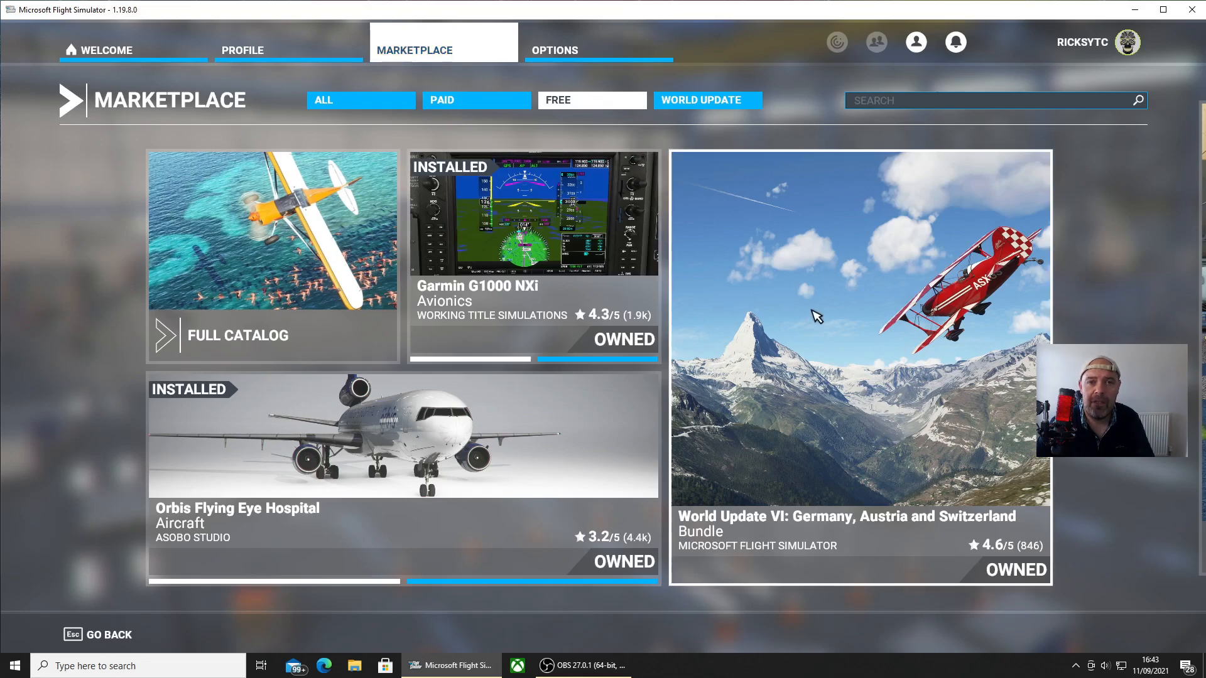